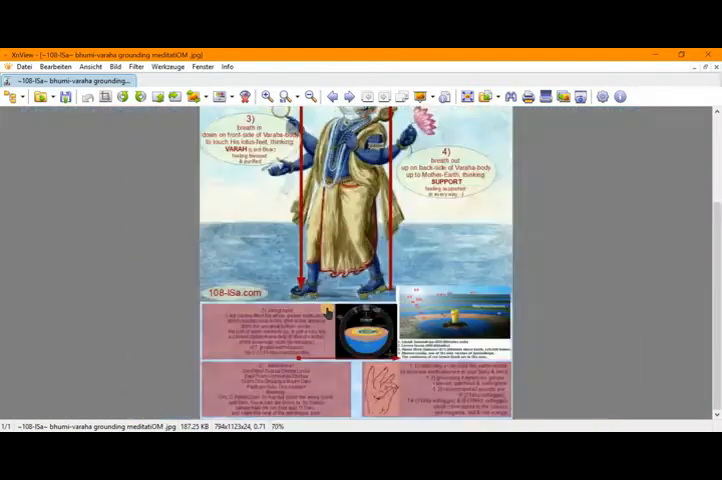
# - Zoom in on the grounding infographic and scroll down to its background and initial prayer panels
pyautogui.click(268, 96)
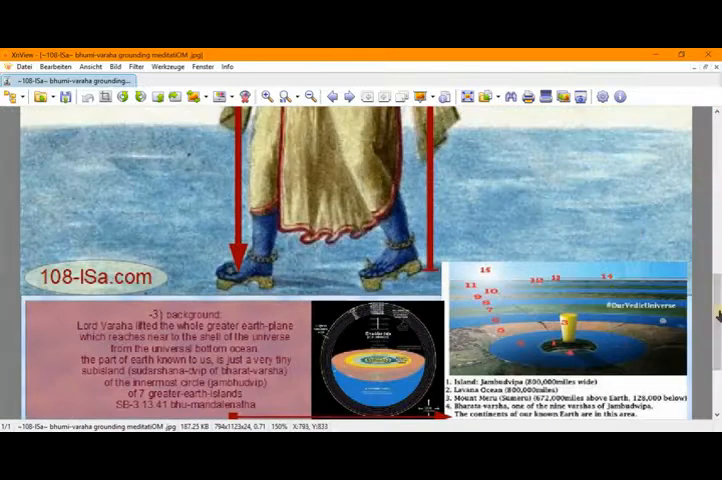
pyautogui.scroll(-3)
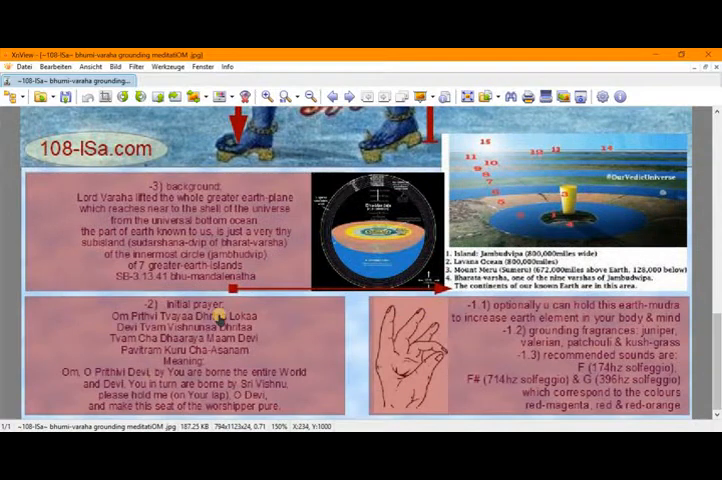
pyautogui.moveTo(98, 316)
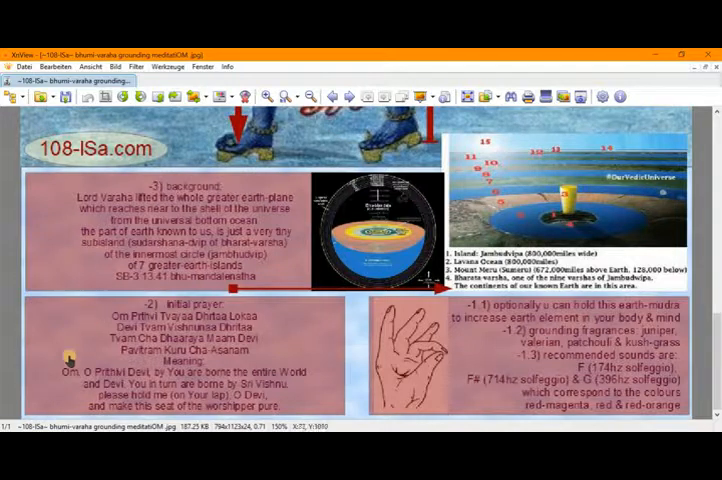
pyautogui.moveTo(116, 372)
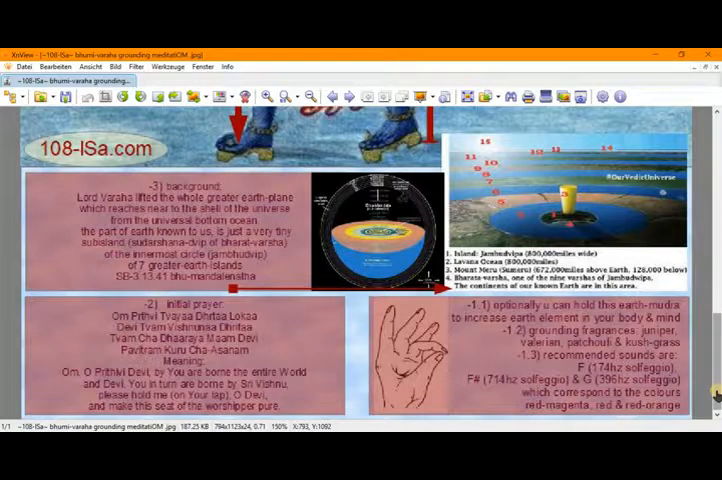
pyautogui.moveTo(322, 104)
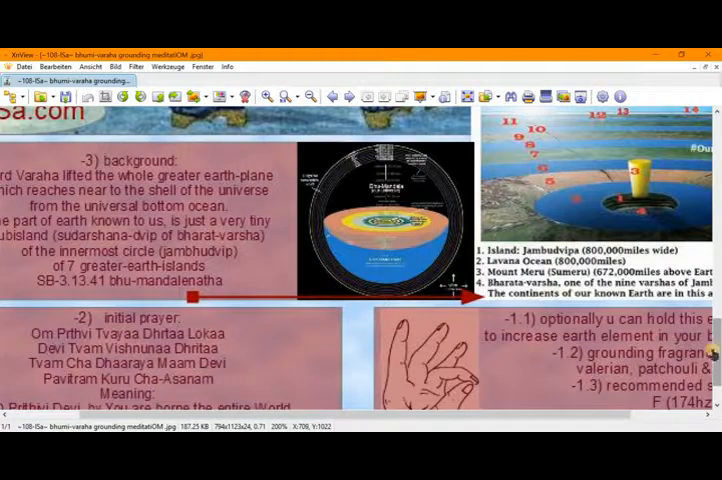
# - Scroll down so the Lord Varaha background section and earth diagram fill the view
pyautogui.scroll(-3)
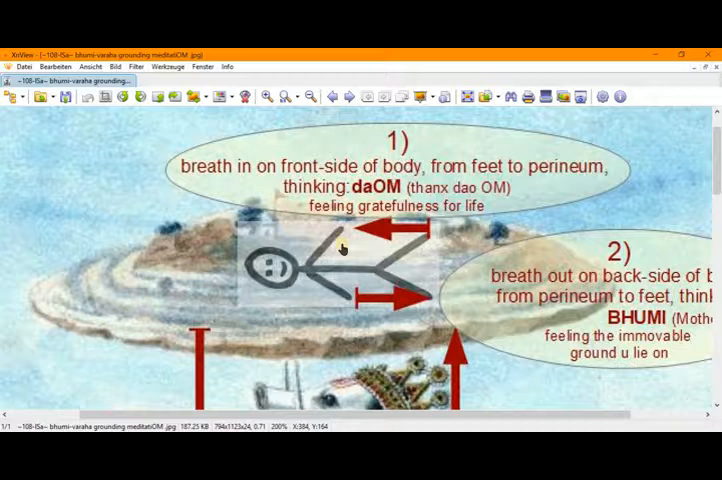
pyautogui.moveTo(340, 256)
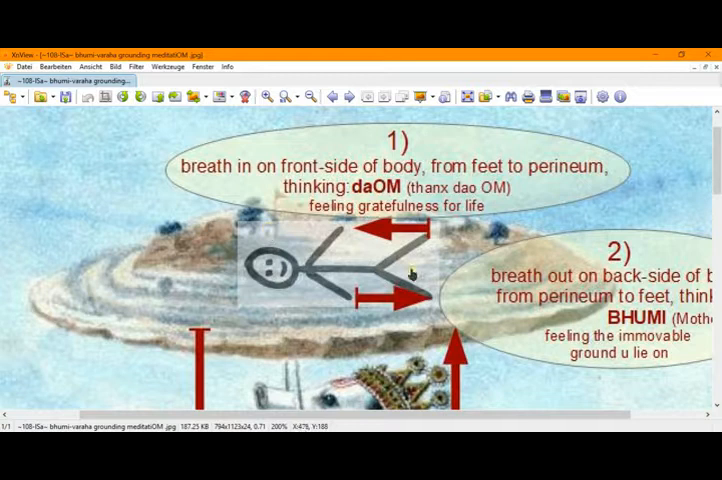
pyautogui.moveTo(388, 142)
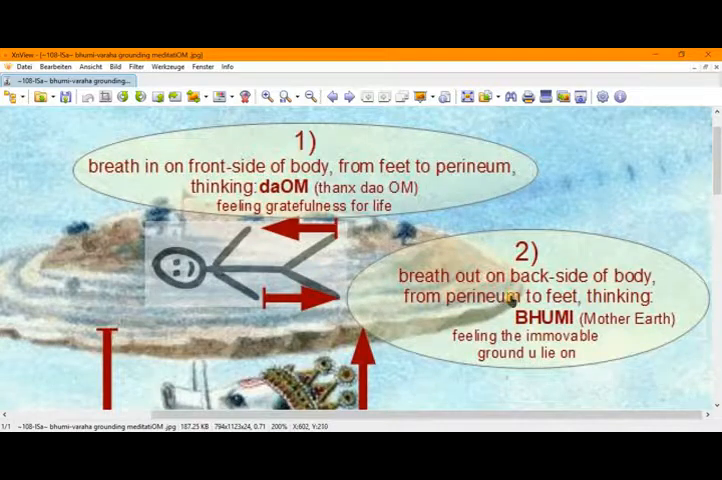
pyautogui.moveTo(582, 320)
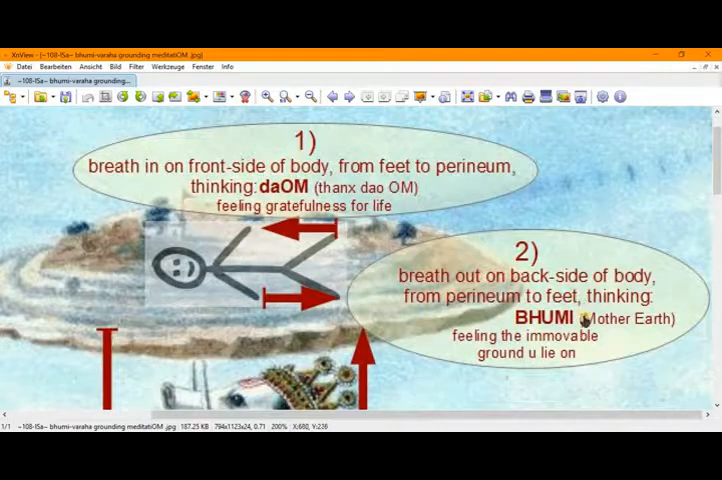
pyautogui.moveTo(578, 320)
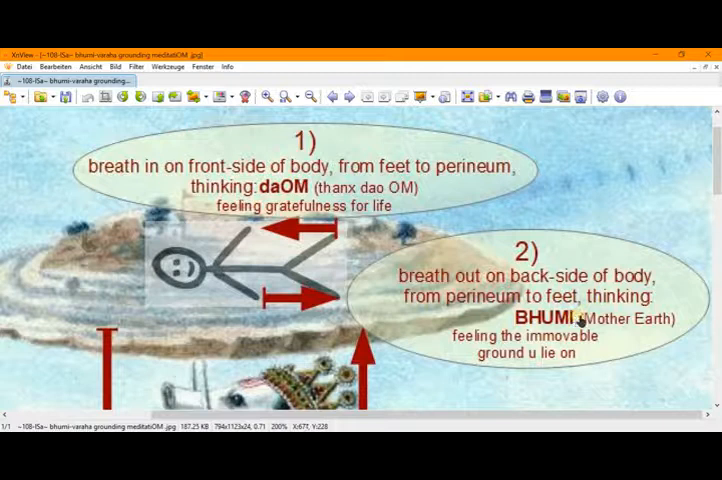
pyautogui.moveTo(656, 320)
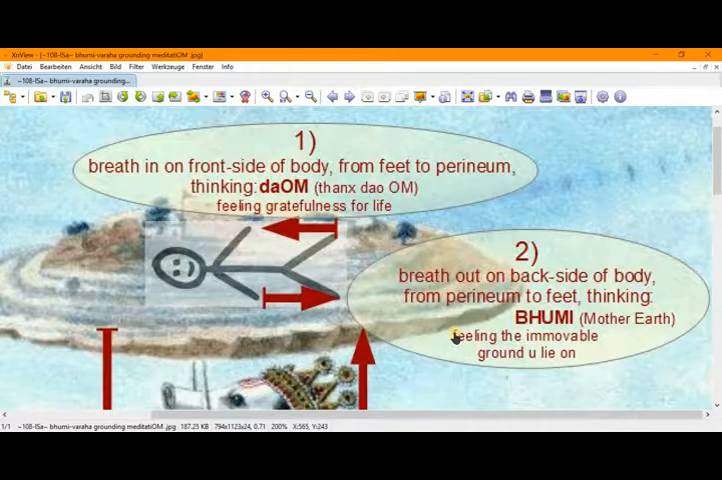
pyautogui.moveTo(700, 390)
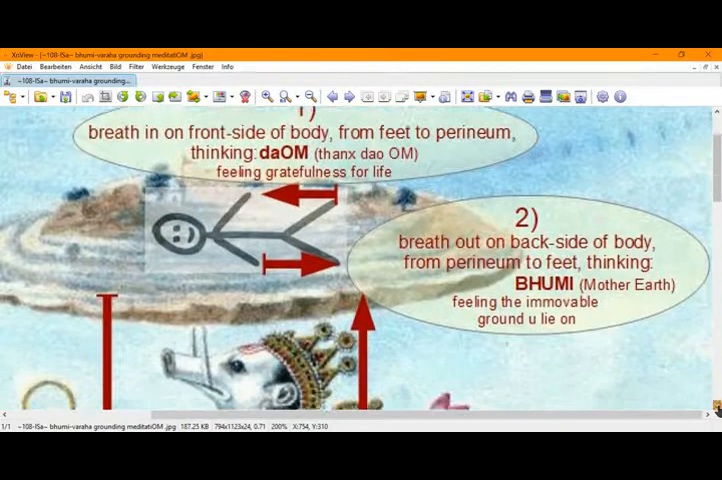
# - Scroll down to the step 1 breathe-in and step 2 breathe-out text bubbles
pyautogui.scroll(-3)
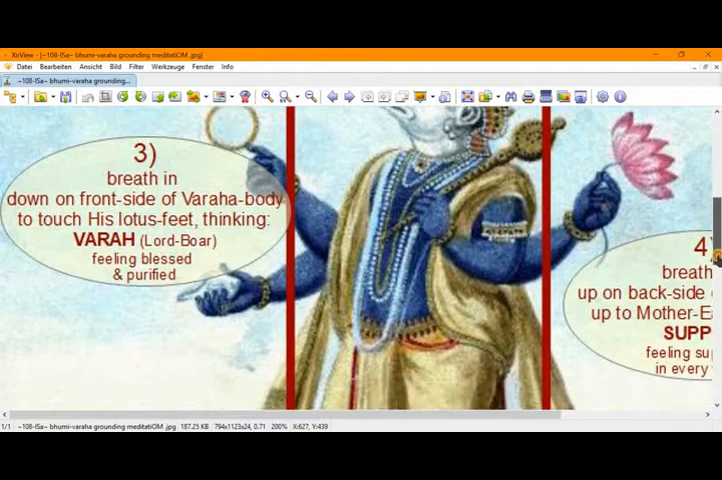
# - Scroll down to steps 3 and 4 beside the Varaha figure
pyautogui.scroll(-3)
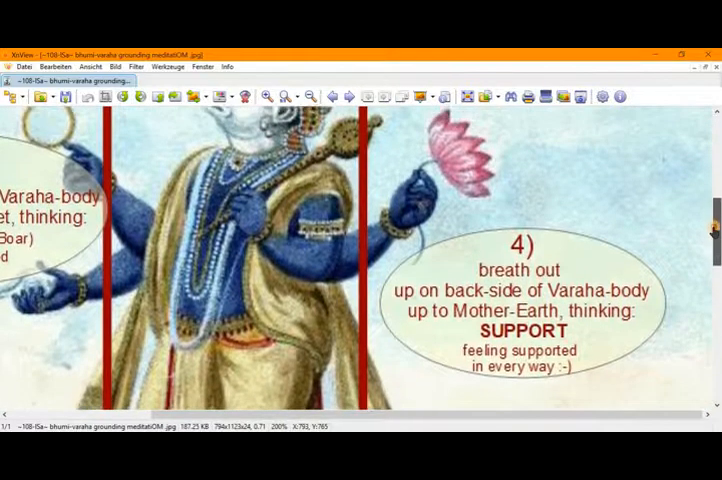
# - Scroll back to the step 1 and step 2 bubbles at the top of the infographic
pyautogui.scroll(-3)
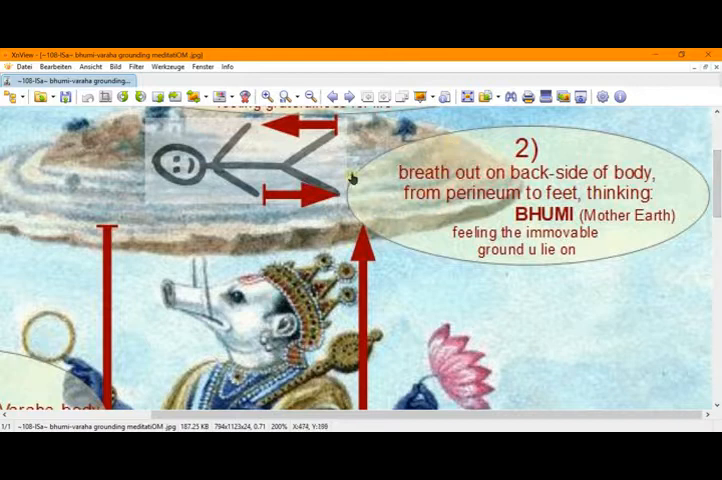
pyautogui.moveTo(340, 136)
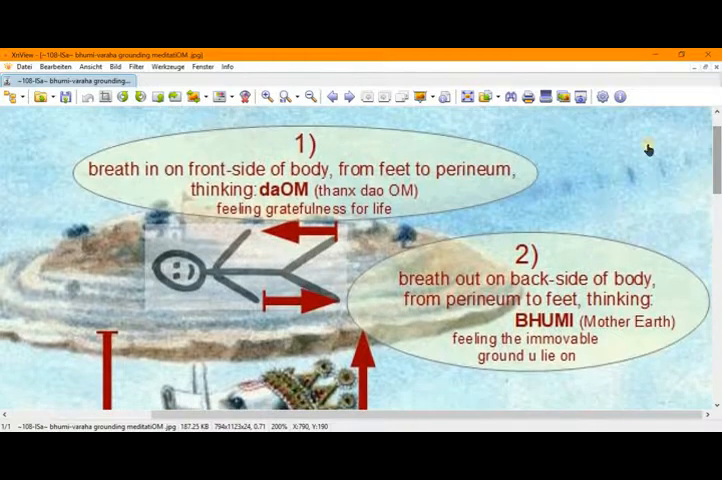
pyautogui.moveTo(390, 164)
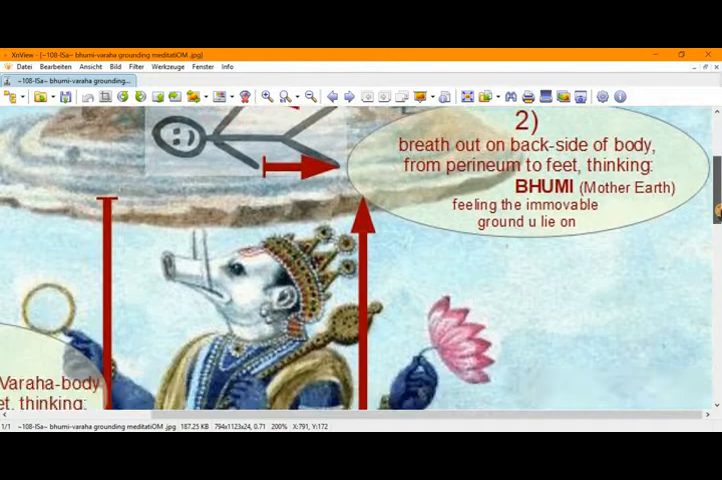
# - Fit the whole Bhumi-Varaha infographic in the window, title and all four breathing steps visible
pyautogui.scroll(-3)
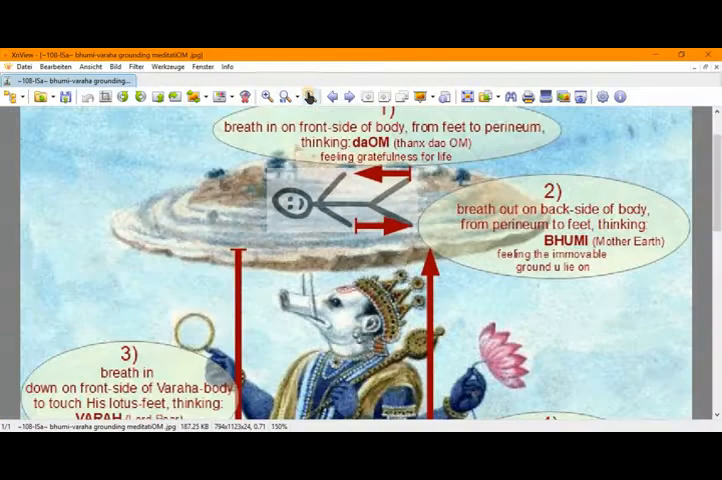
pyautogui.click(284, 96)
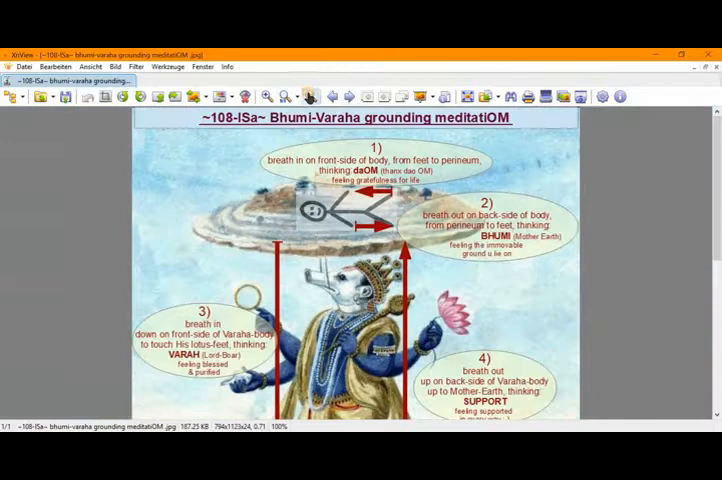